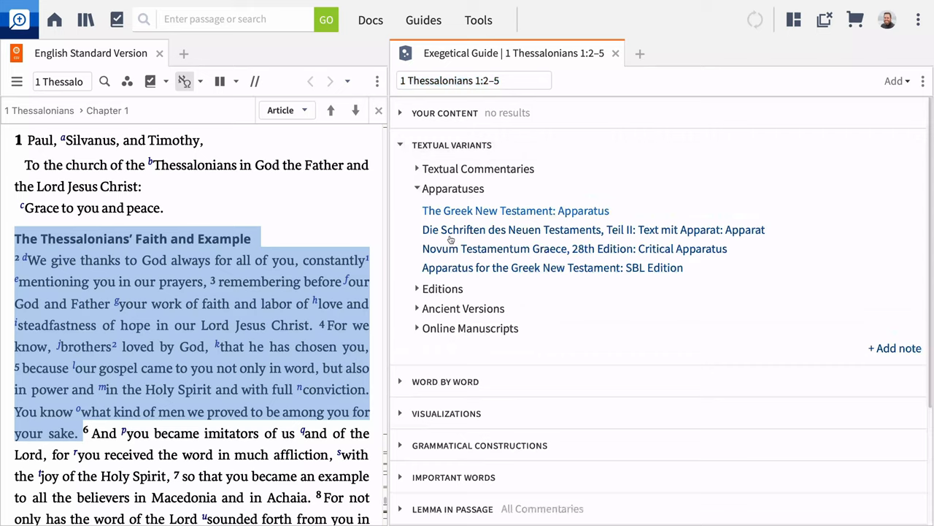
Open the LSGNT (SBL) Sentence Analysis for 1 Thessalonians 1:2 in the left panel
{"action": "left_click", "coordinate": [515, 210]}
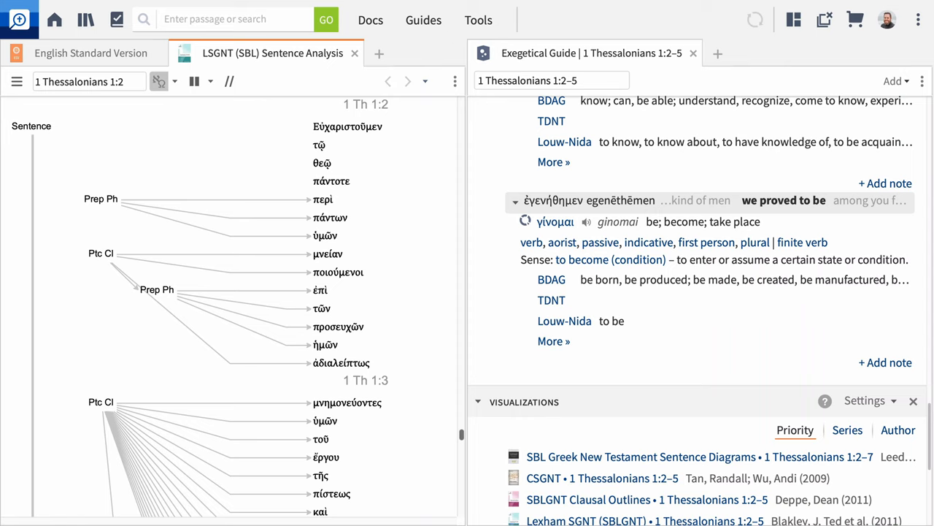
Switch the left panel back to the English Standard Version beside the Exegetical Guide
{"action": "left_click", "coordinate": [90, 52]}
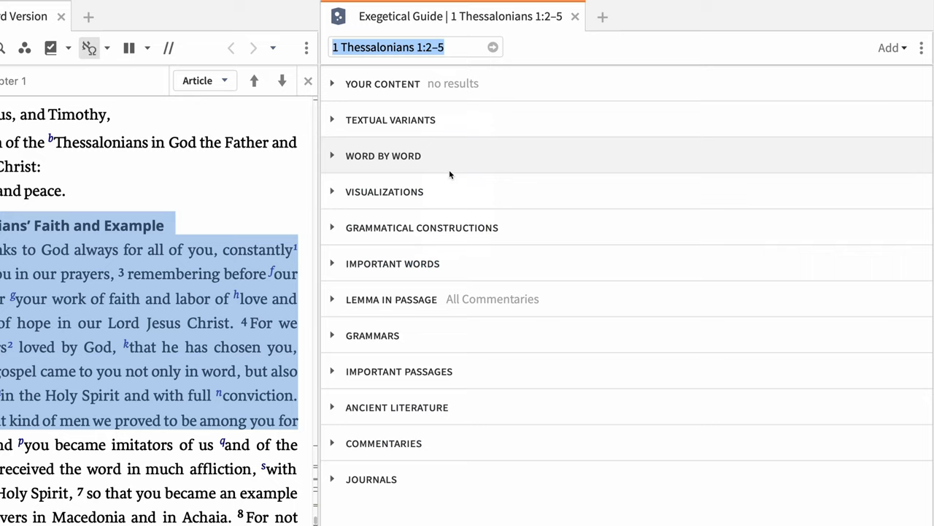
Expand Textual Variants and Editions to show apparatuses and Greek New Testament editions
{"action": "left_click", "coordinate": [390, 120]}
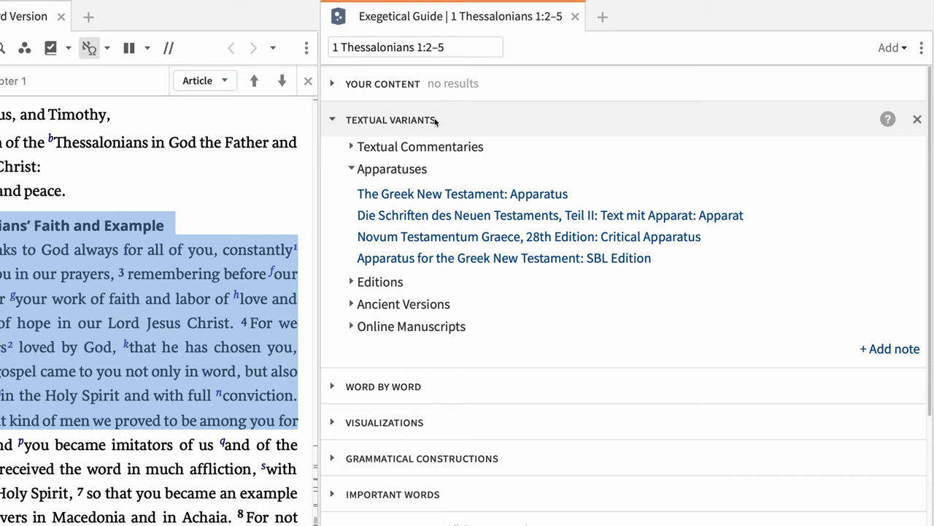
{"action": "left_click", "coordinate": [351, 282]}
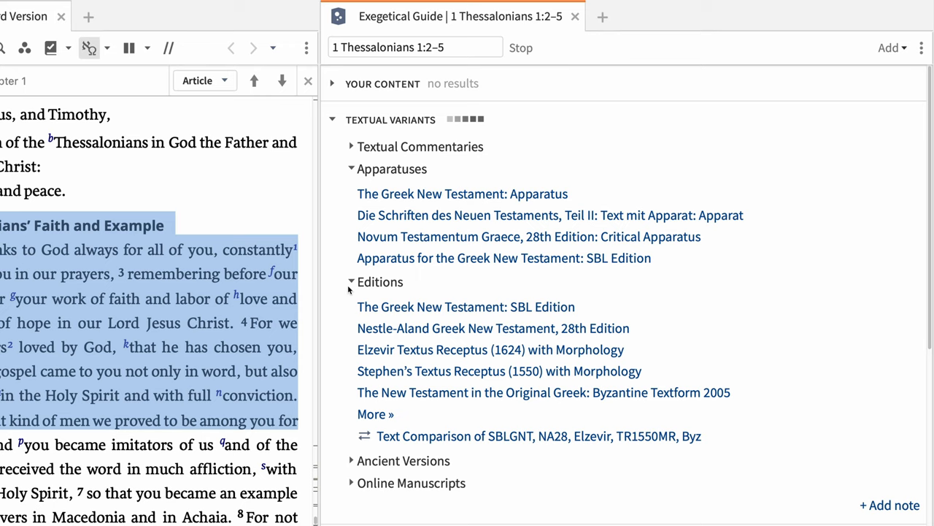
{"action": "mouse_move", "coordinate": [462, 193]}
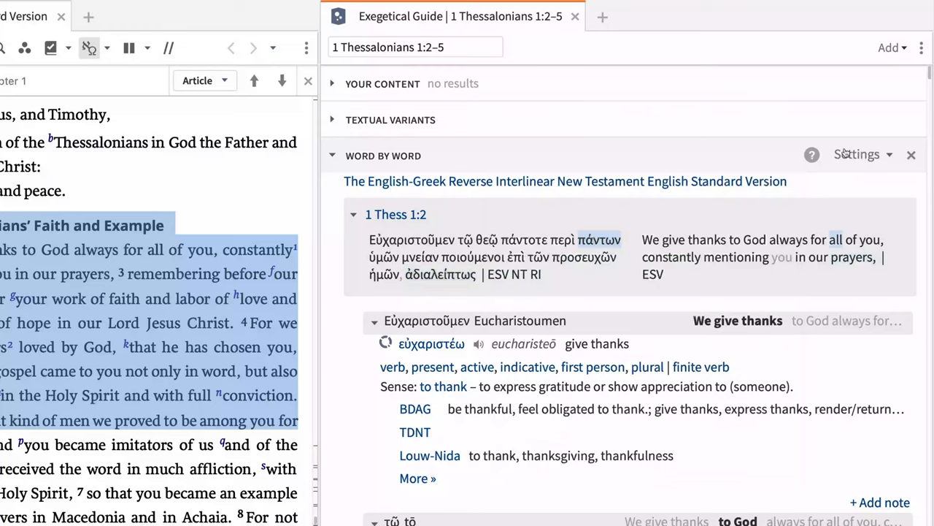
Restrict Word by Word to verbs only, listing εὐχαριστέω and ποιέω
{"action": "left_click", "coordinate": [857, 154]}
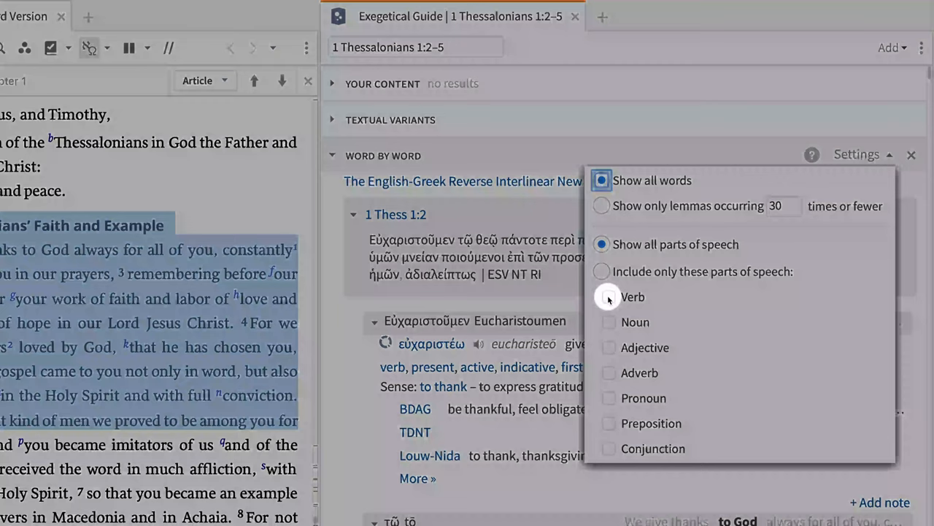
{"action": "left_click", "coordinate": [911, 155]}
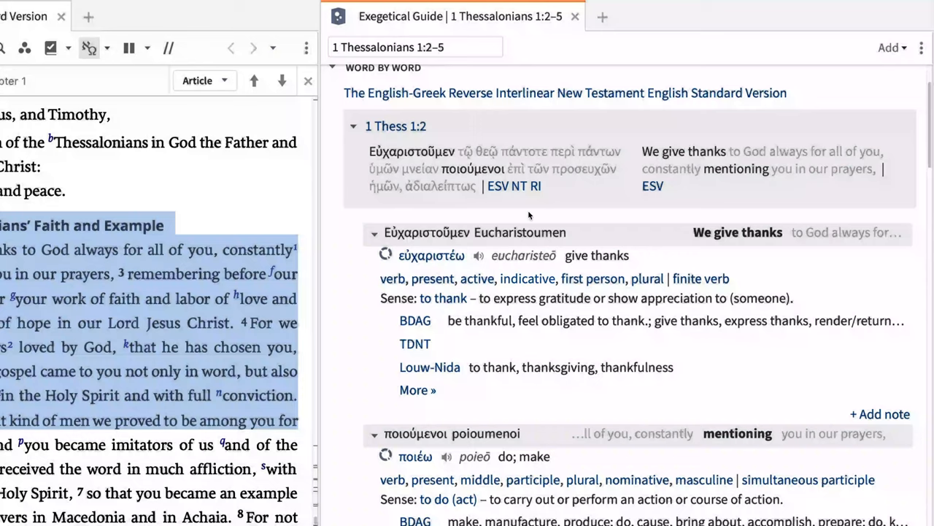
{"action": "scroll", "scroll_direction": "down", "scroll_amount": 3}
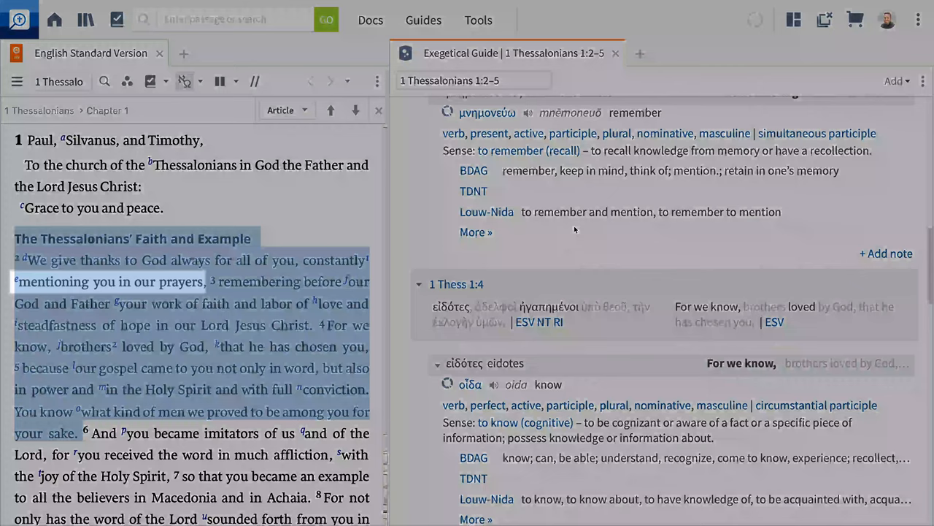
Open the SBL Greek New Testament sentence diagram from Visualizations
{"action": "left_click", "coordinate": [137, 346]}
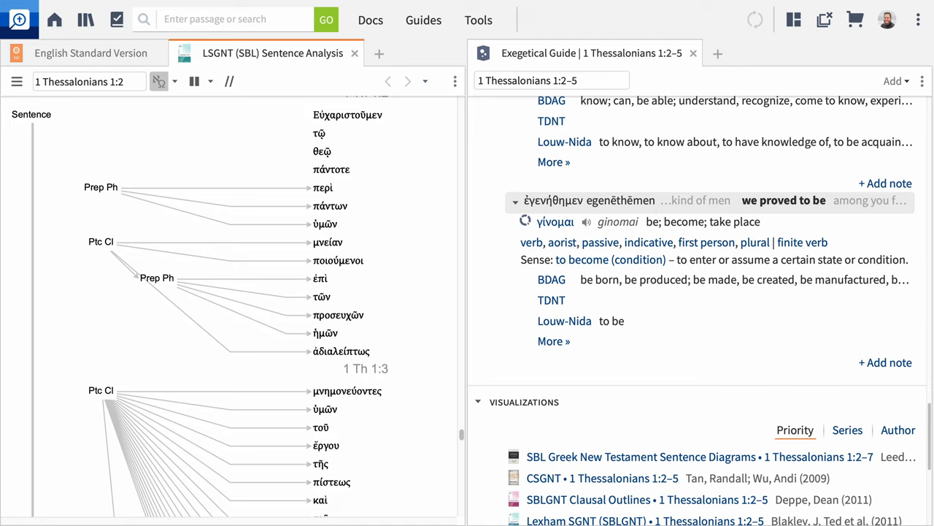
Scroll the sentence diagram down toward verses 4–5
{"action": "scroll", "scroll_direction": "down", "scroll_amount": 3}
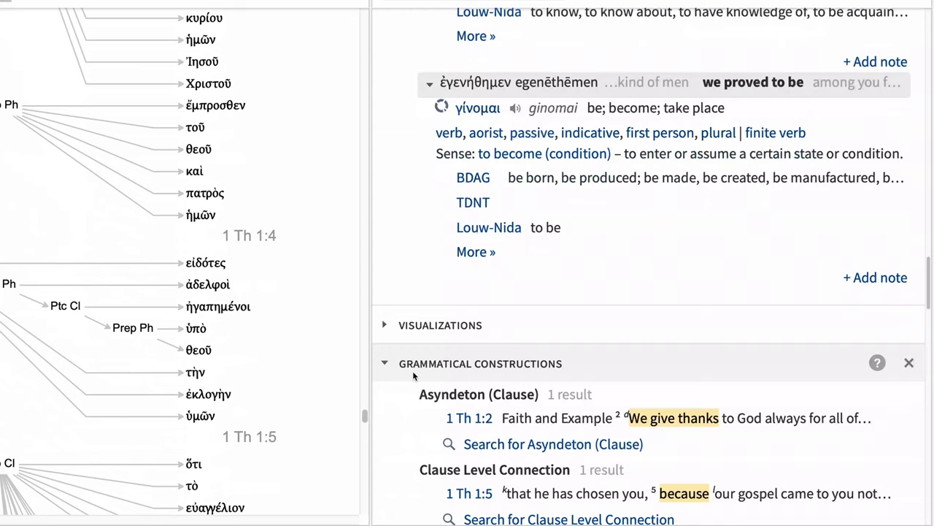
{"action": "scroll", "scroll_direction": "down", "scroll_amount": 3}
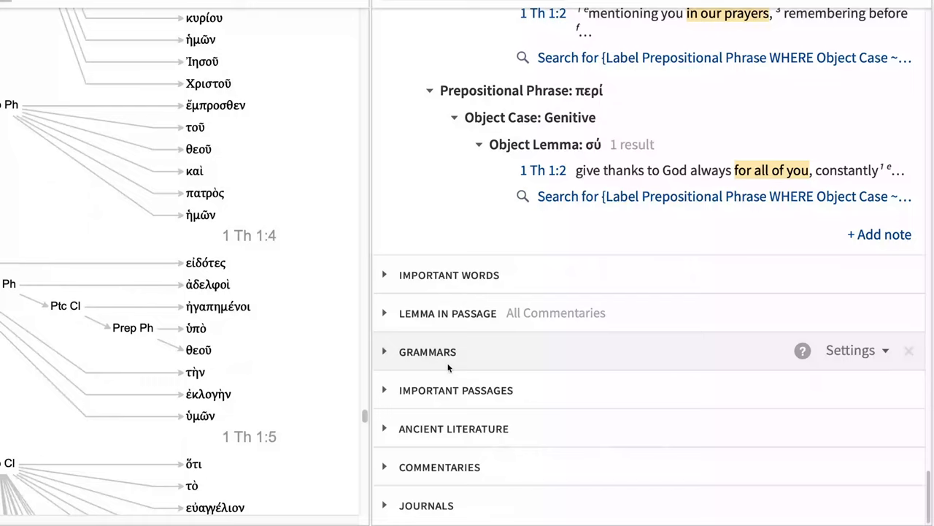
Expand Lemma in Passage and scroll through the lemma occurrence list
{"action": "left_click", "coordinate": [447, 312]}
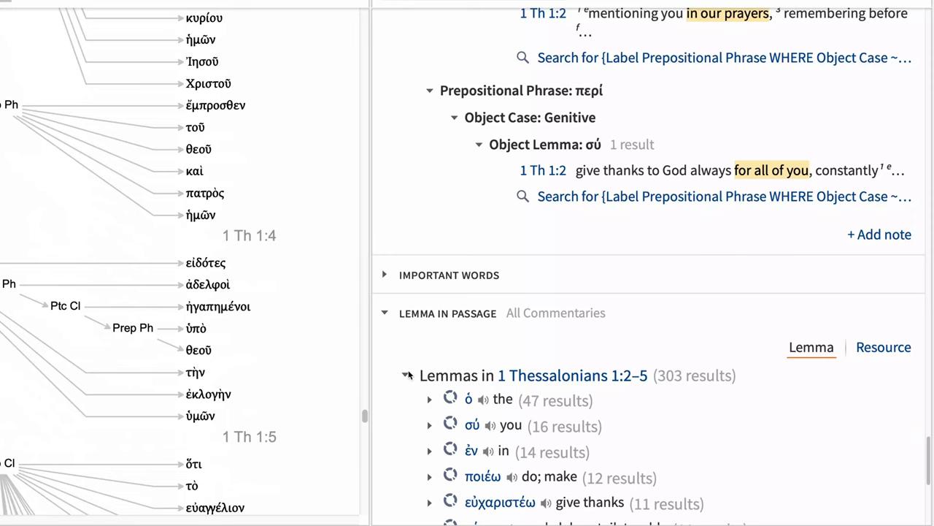
{"action": "scroll", "scroll_direction": "down", "scroll_amount": 3}
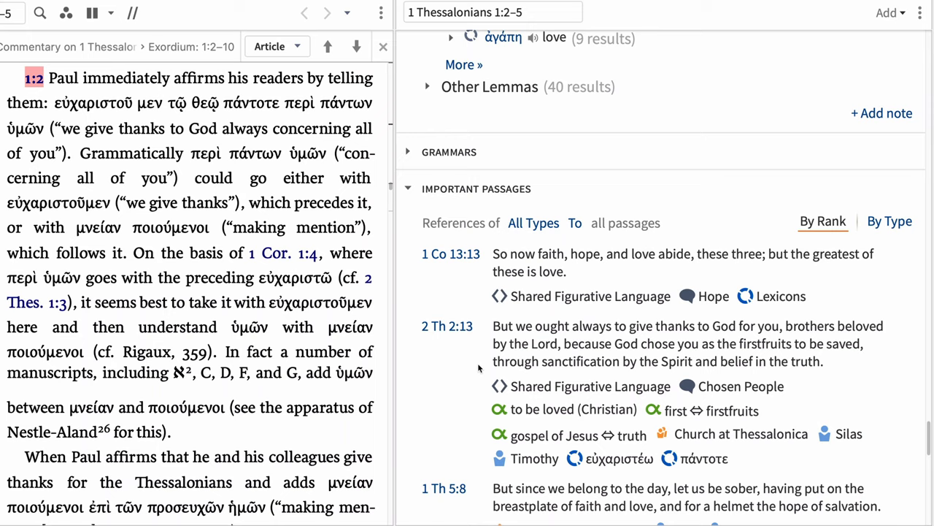
Filter Important Passages to Shared Senses, such as 2 Thessalonians 2:13 and Colossians 3:12
{"action": "left_click", "coordinate": [532, 222]}
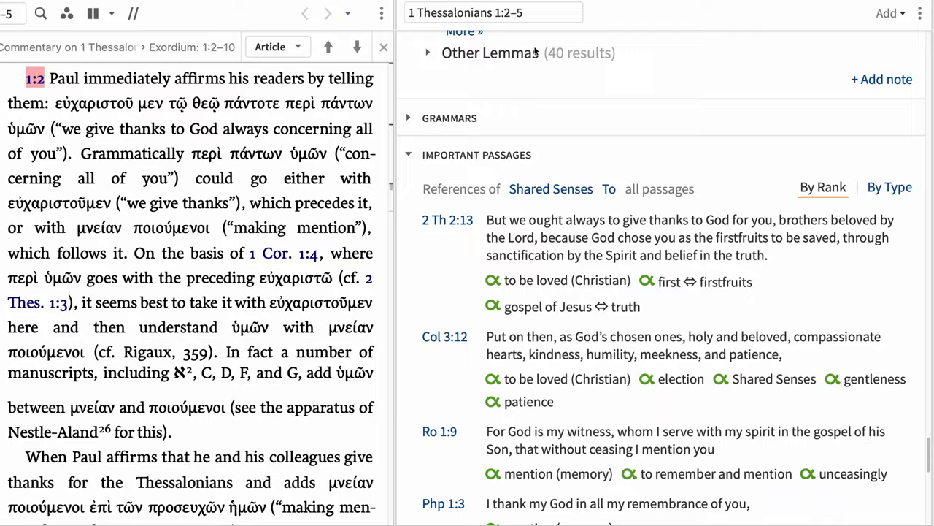